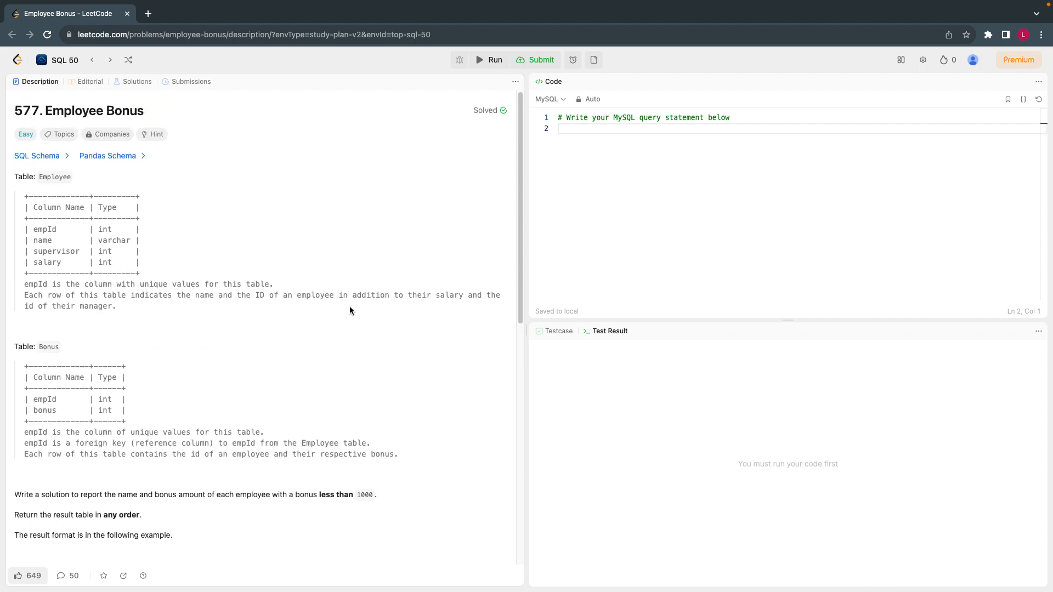
pyautogui.moveTo(350, 307)
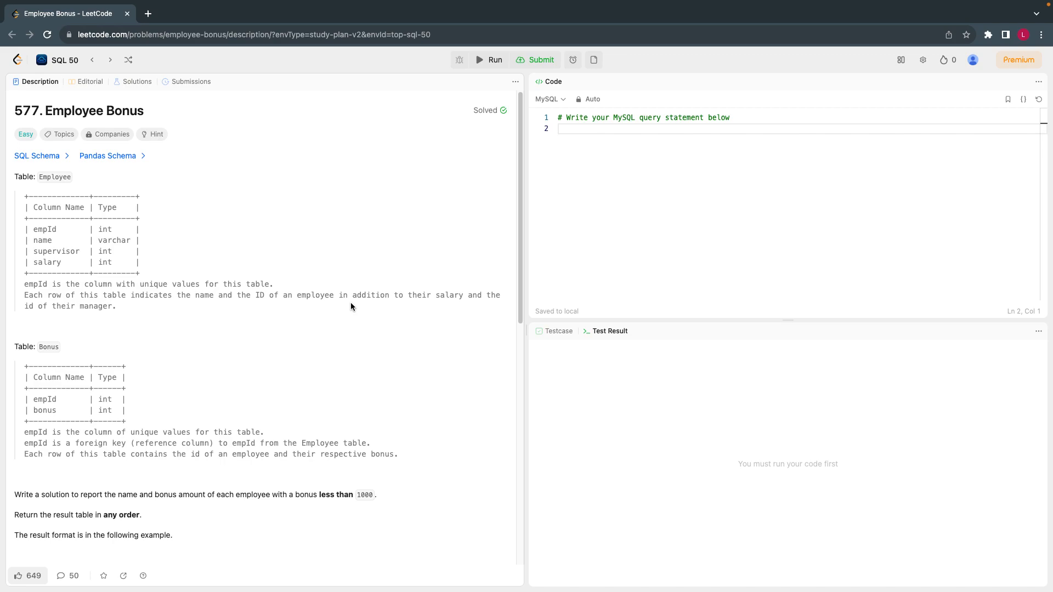
pyautogui.moveTo(84, 182)
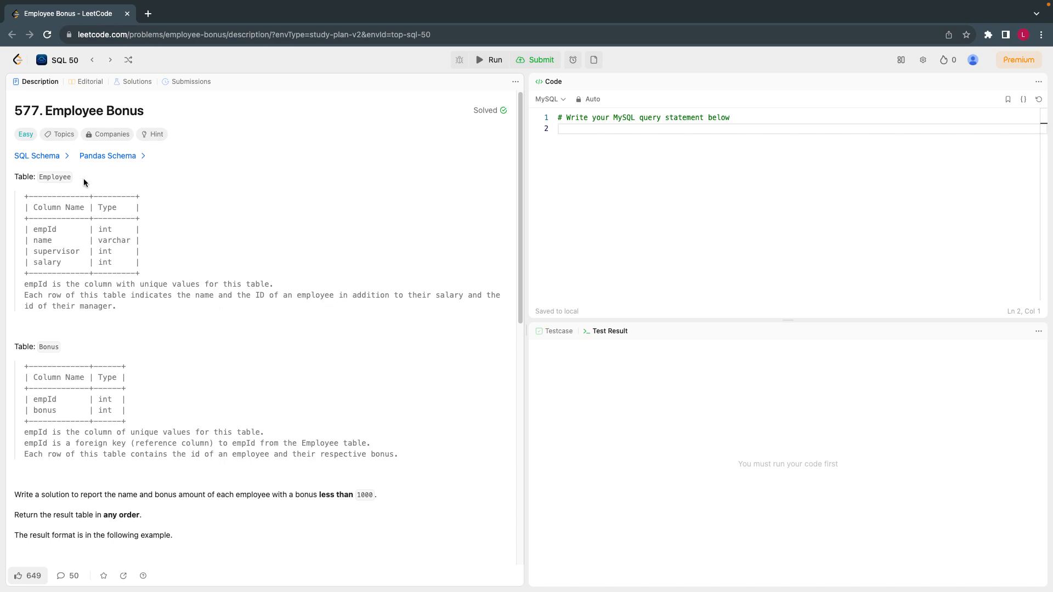
pyautogui.moveTo(76, 333)
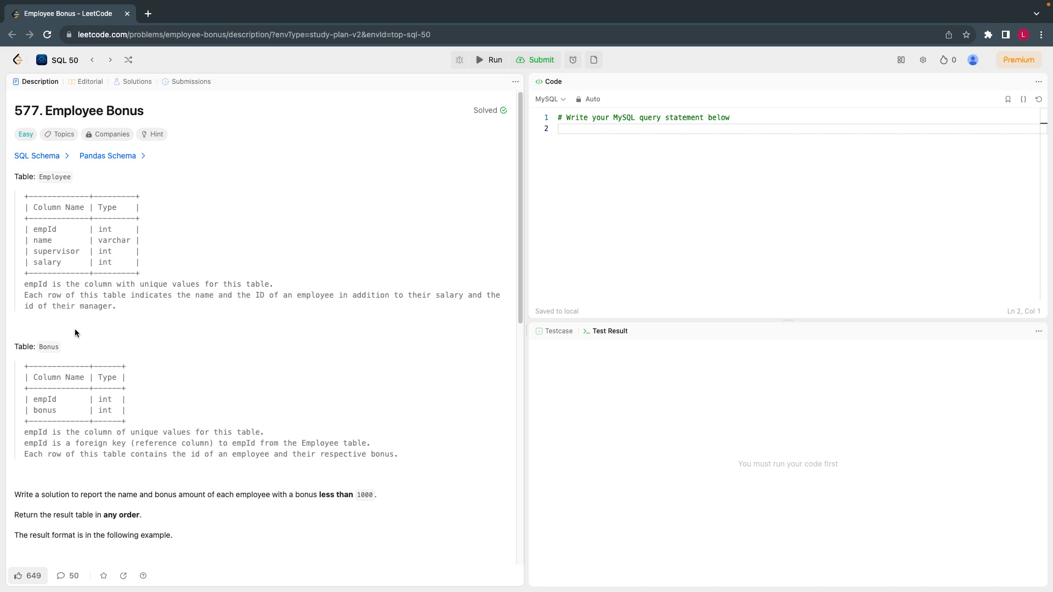
# - Scroll the Employee Bonus description down to Example 1's input tables and expected output
pyautogui.scroll(-3)
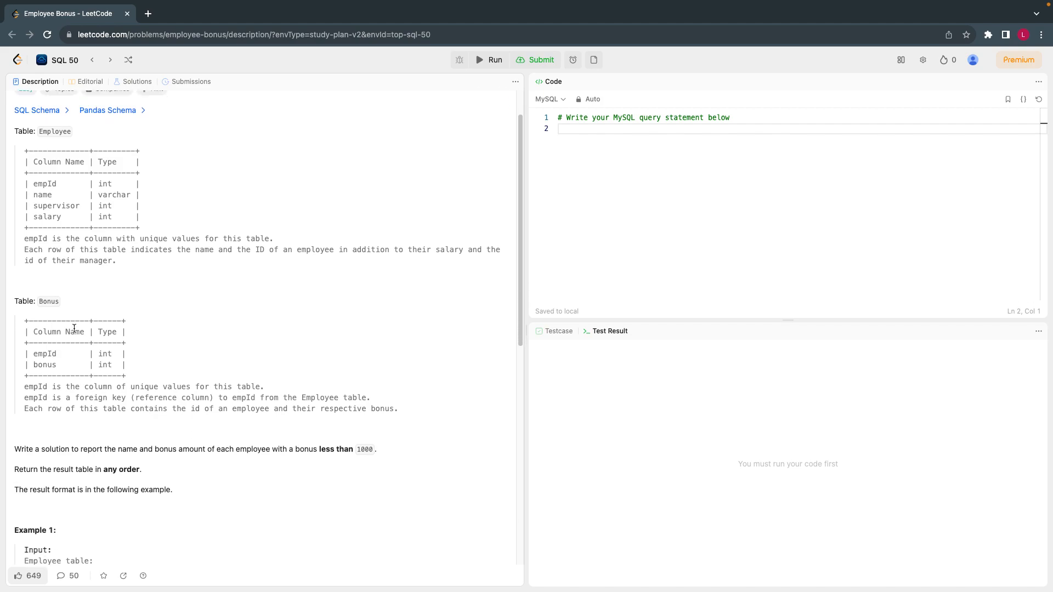
pyautogui.scroll(-3)
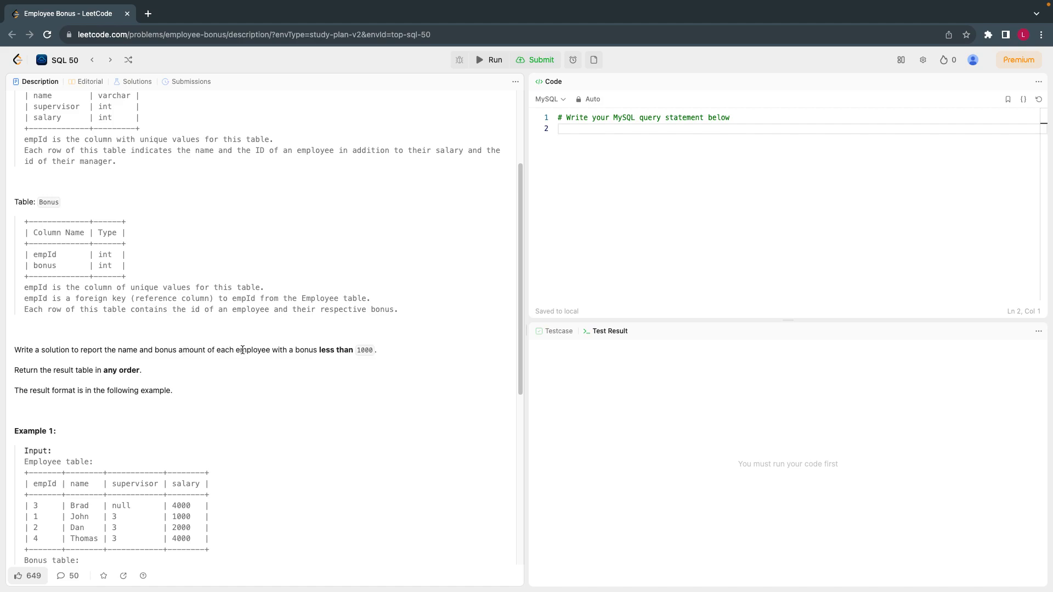
pyautogui.moveTo(352, 360)
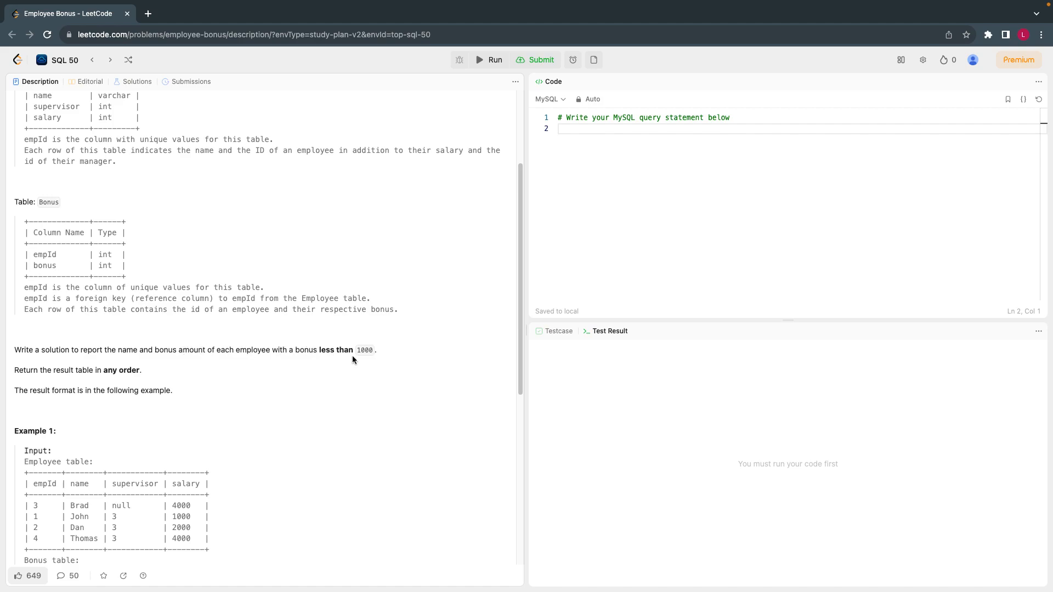
pyautogui.scroll(-3)
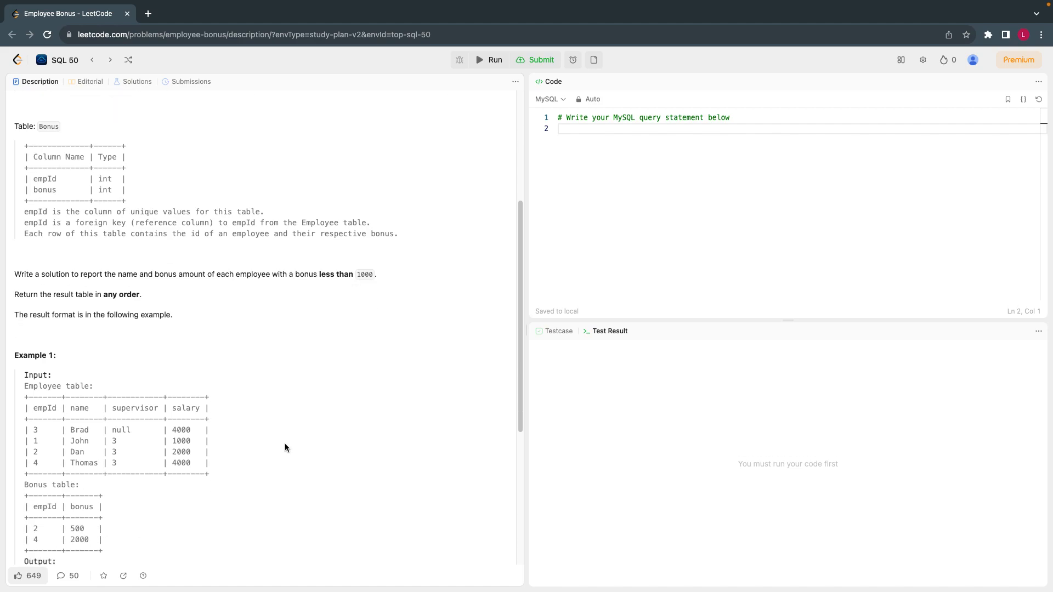
pyautogui.scroll(-3)
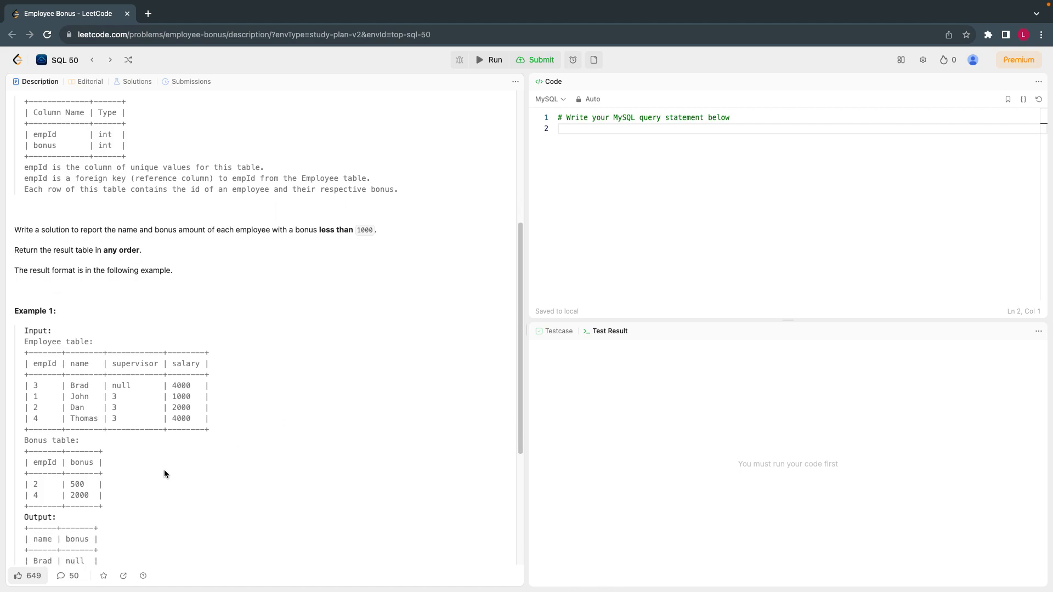
pyautogui.scroll(-3)
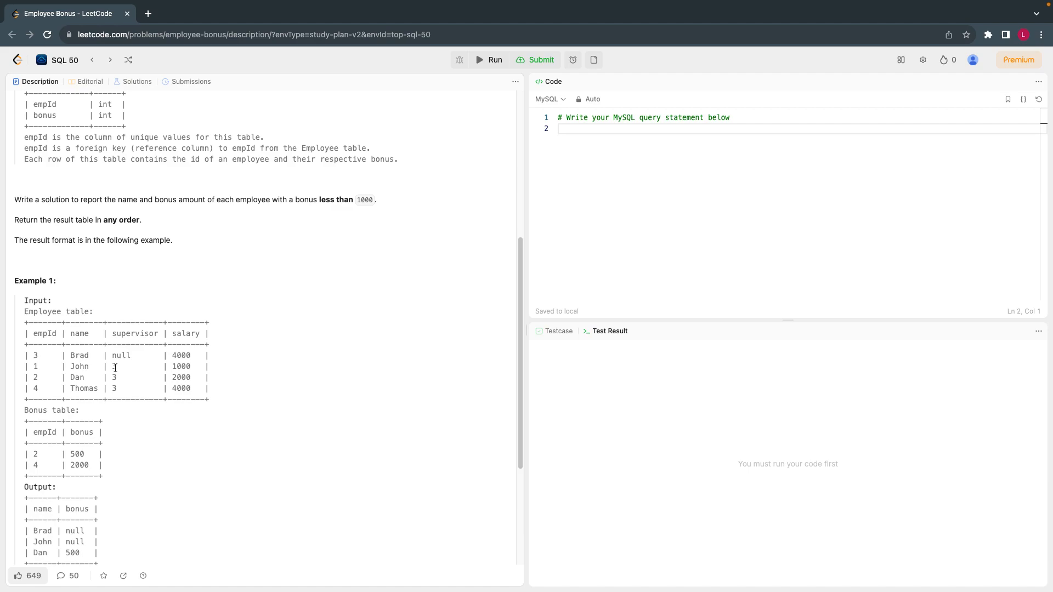
pyautogui.moveTo(61, 451)
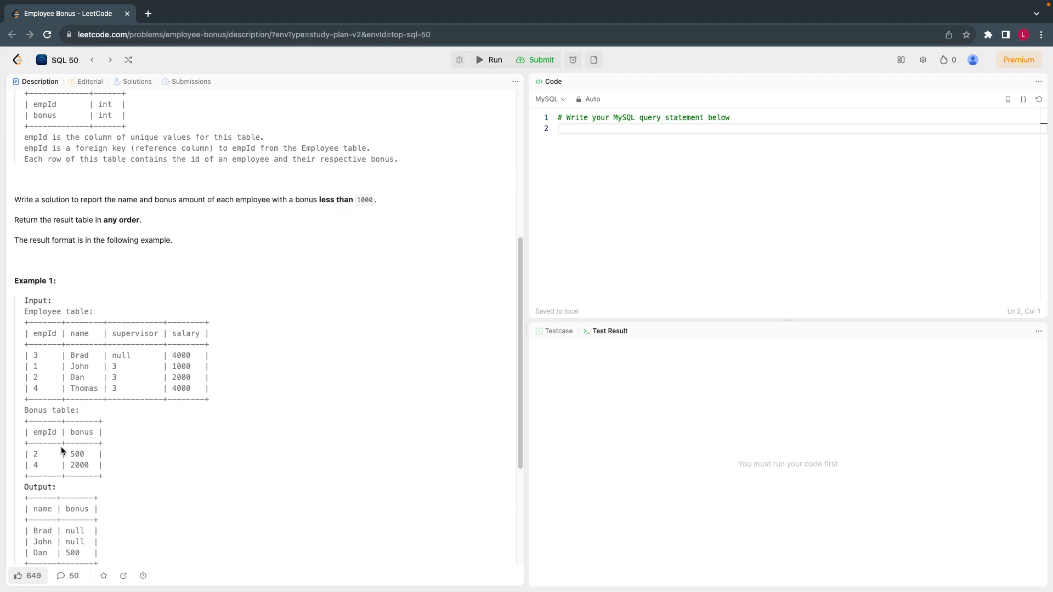
pyautogui.moveTo(66, 443)
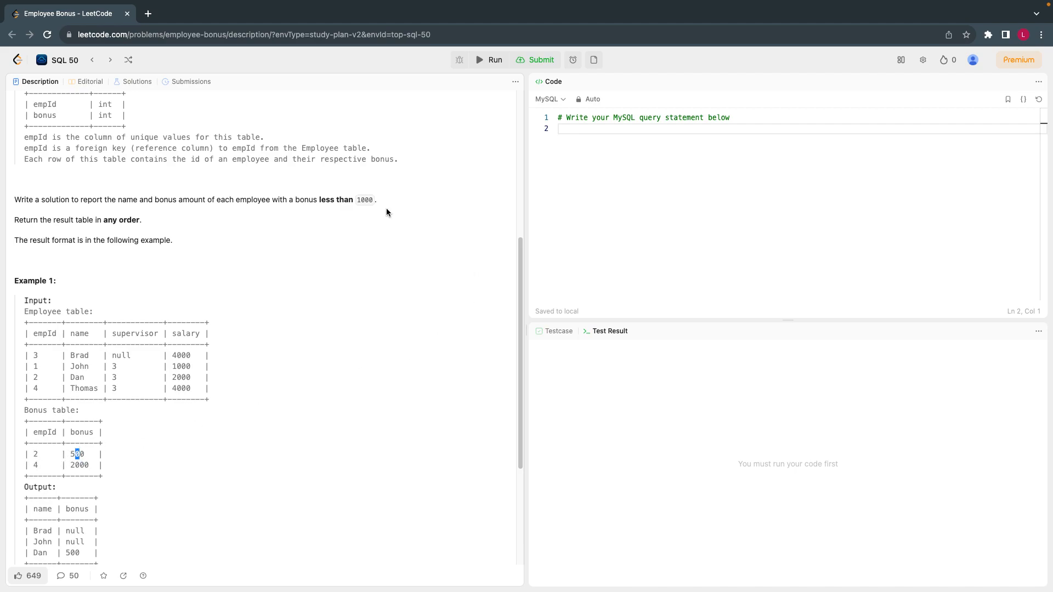
pyautogui.doubleClick(364, 200)
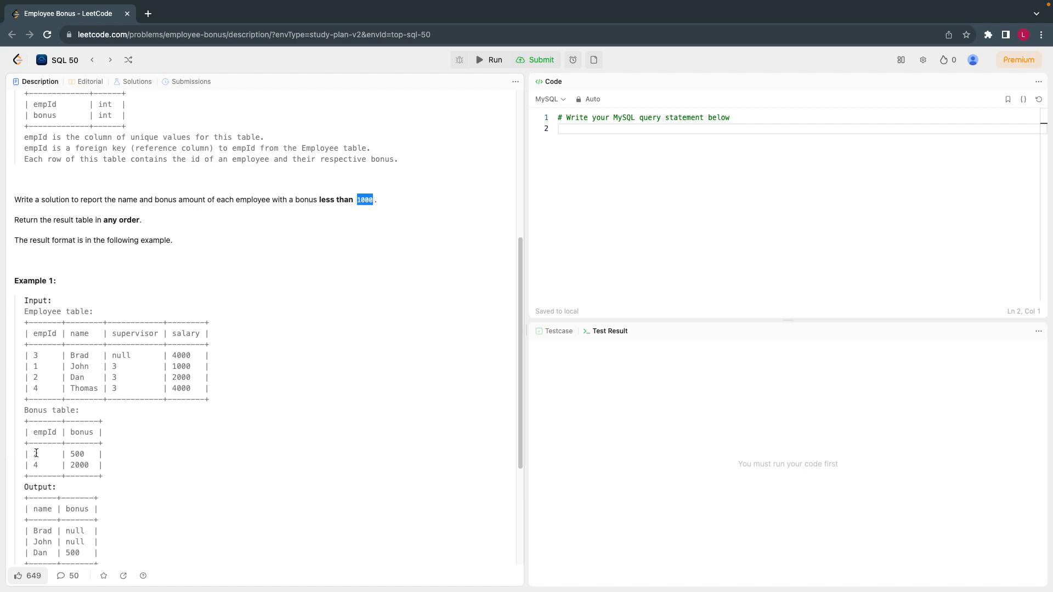
pyautogui.click(35, 467)
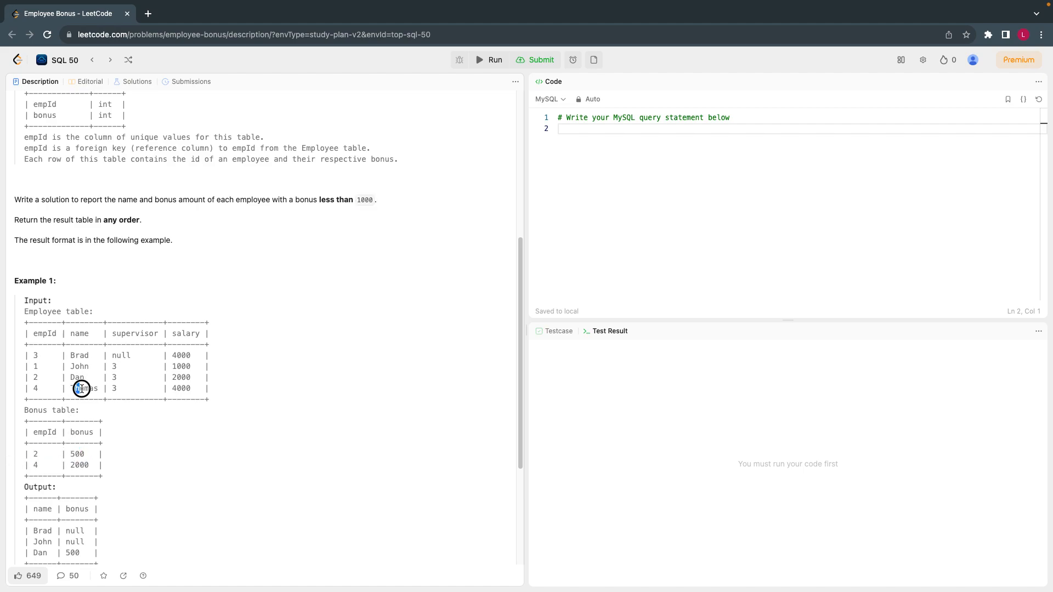
pyautogui.doubleClick(79, 465)
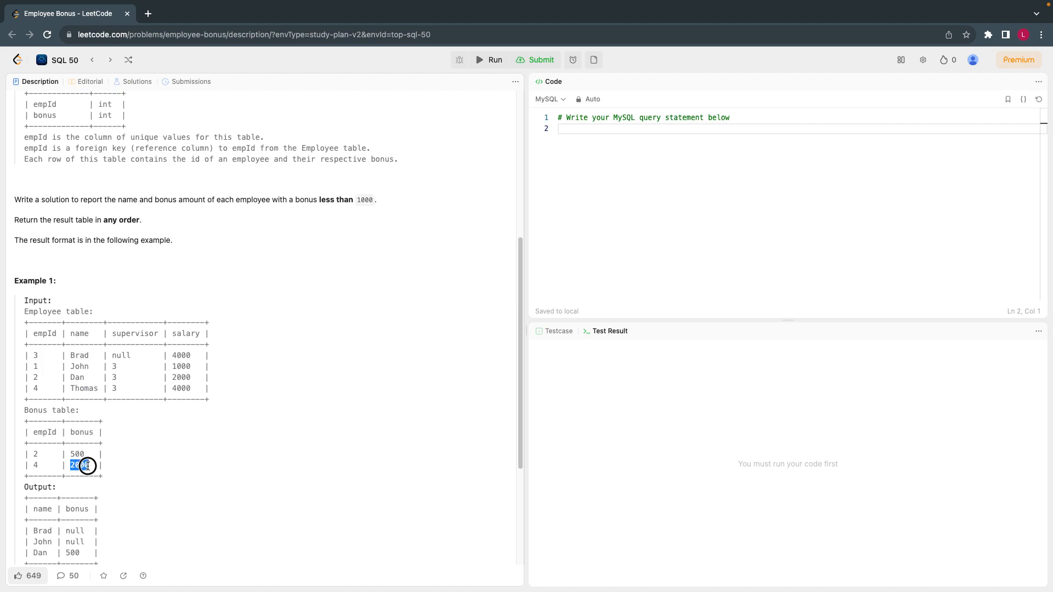
pyautogui.doubleClick(79, 465)
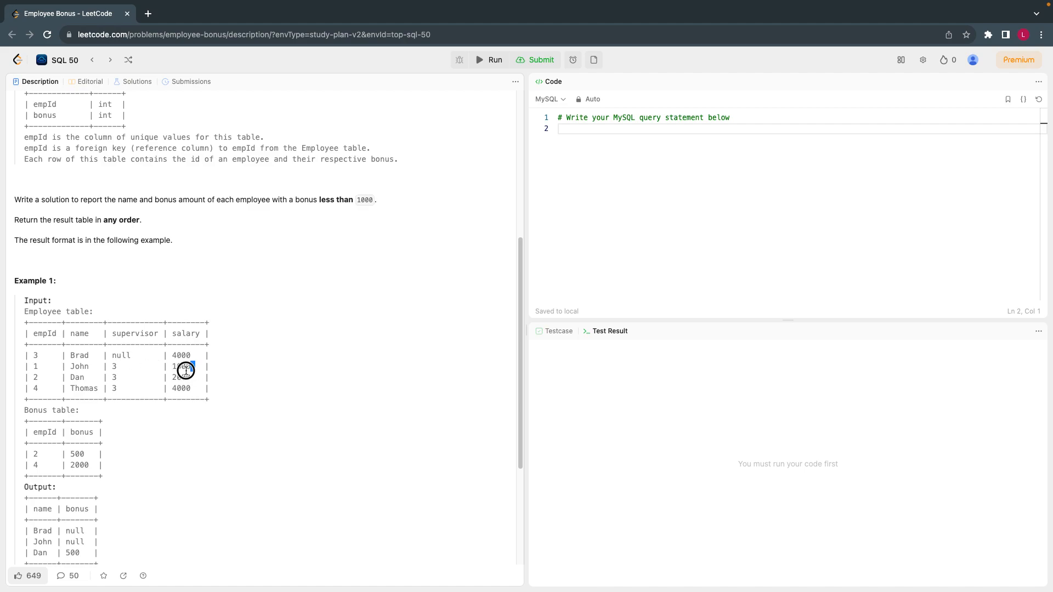
pyautogui.moveTo(44, 344); pyautogui.dragTo(196, 370)
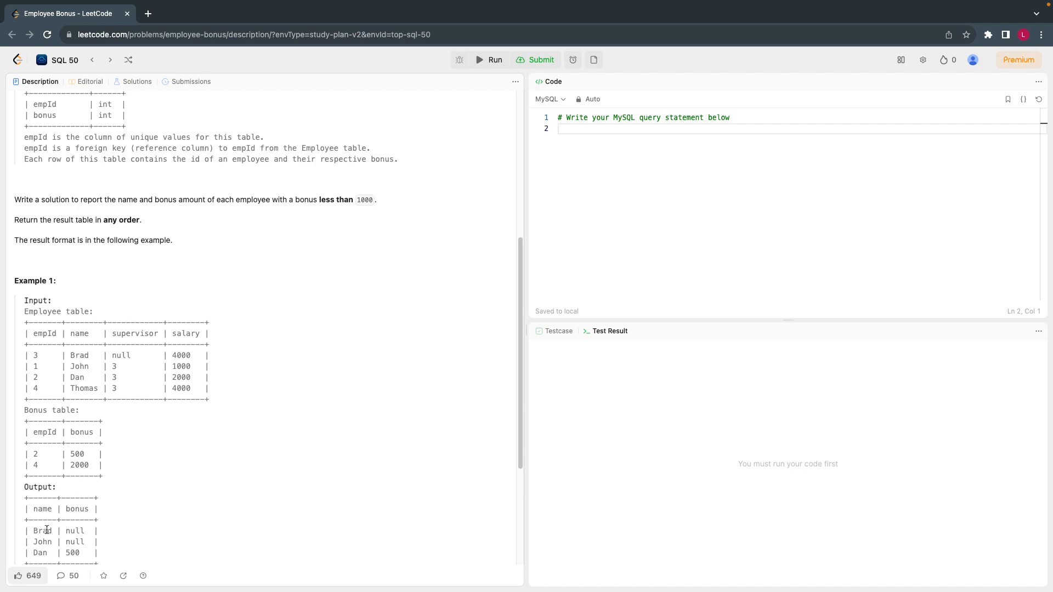
pyautogui.doubleClick(42, 531)
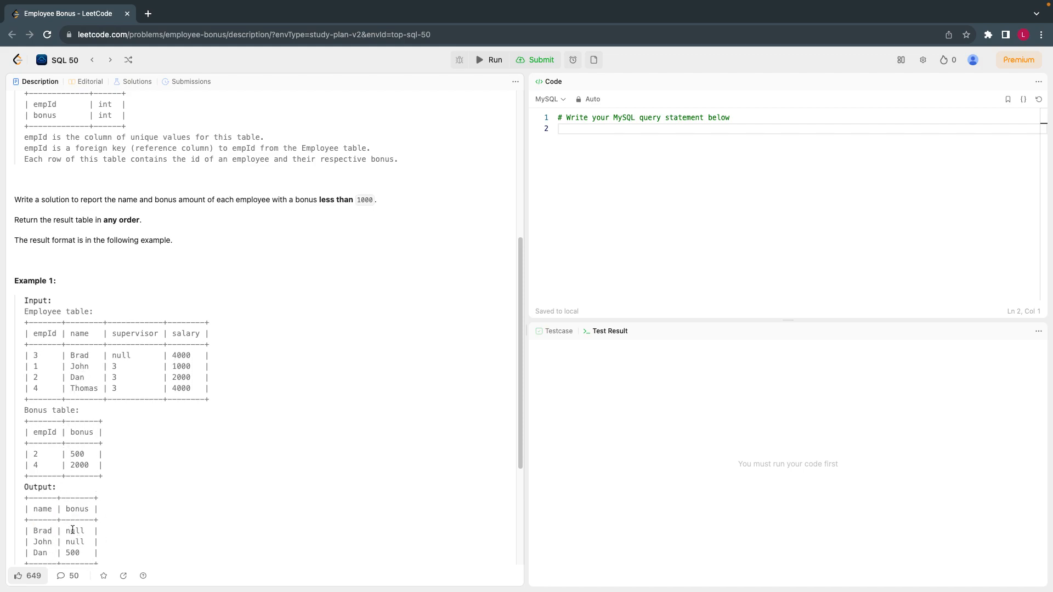
pyautogui.doubleClick(73, 531)
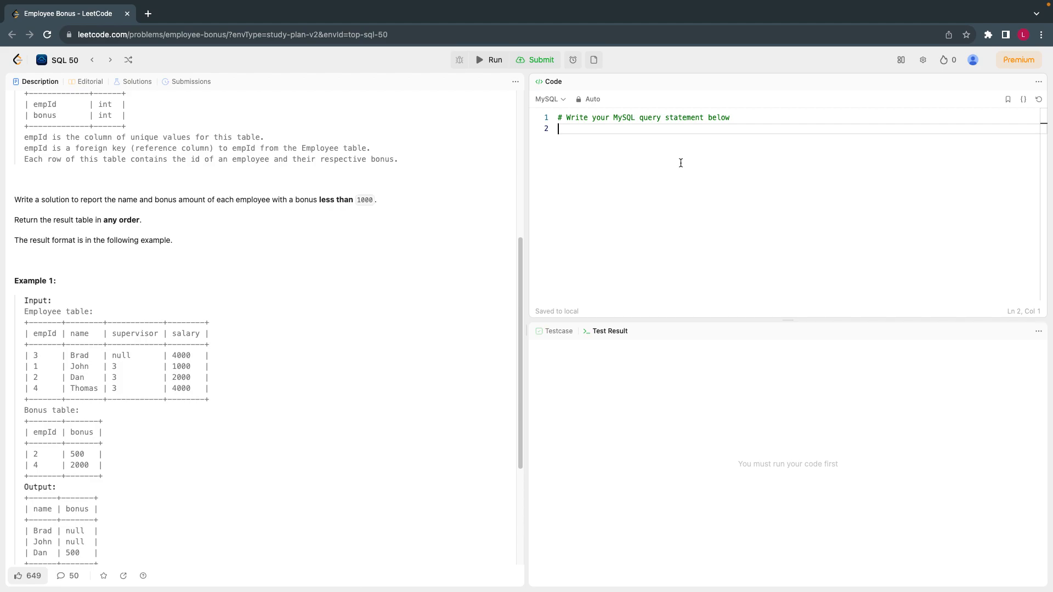
pyautogui.moveTo(111, 339)
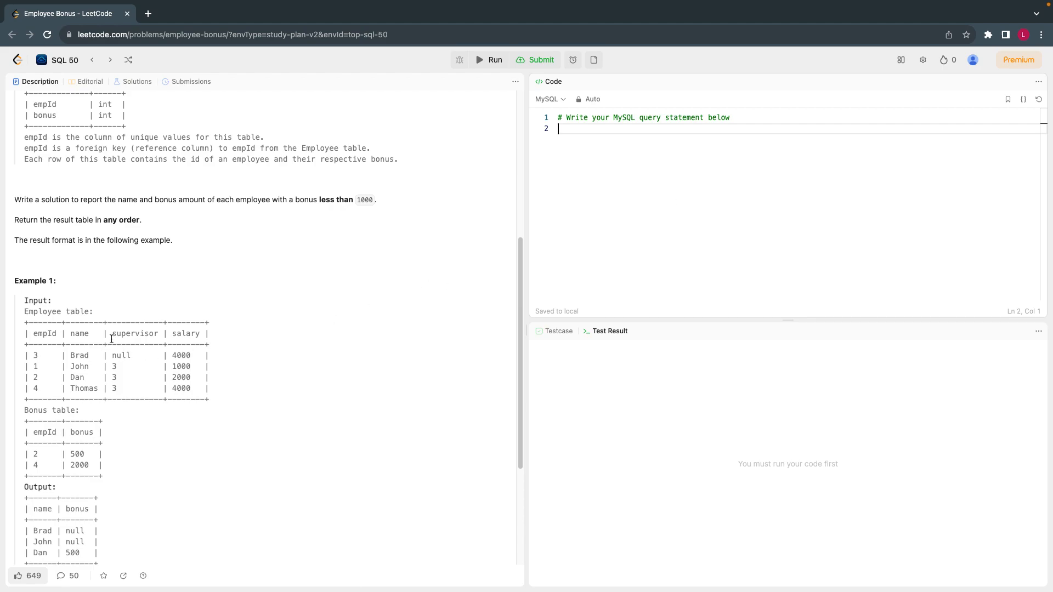
pyautogui.moveTo(92, 471)
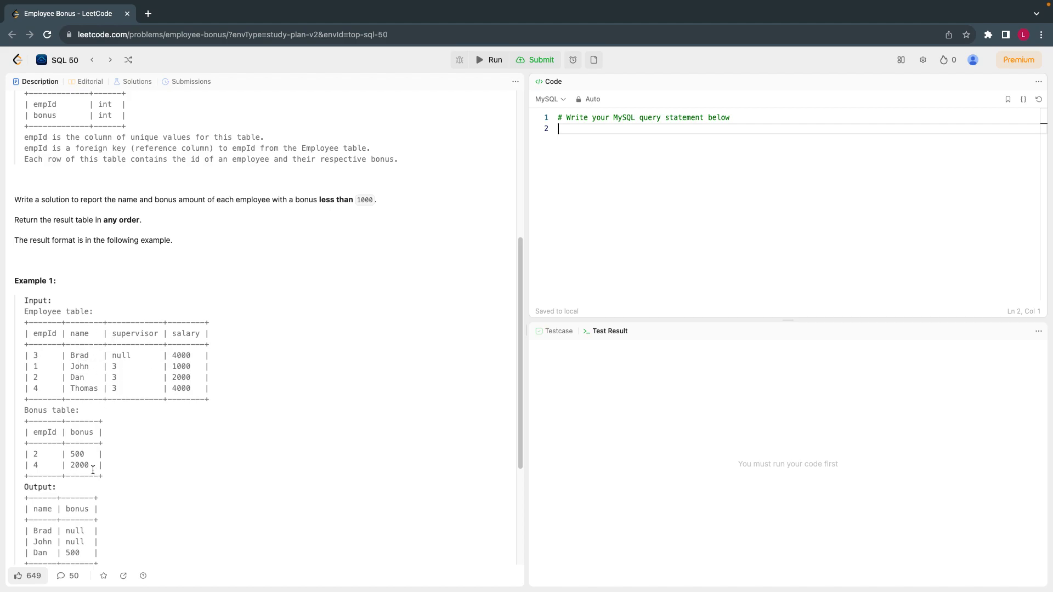
pyautogui.moveTo(115, 410)
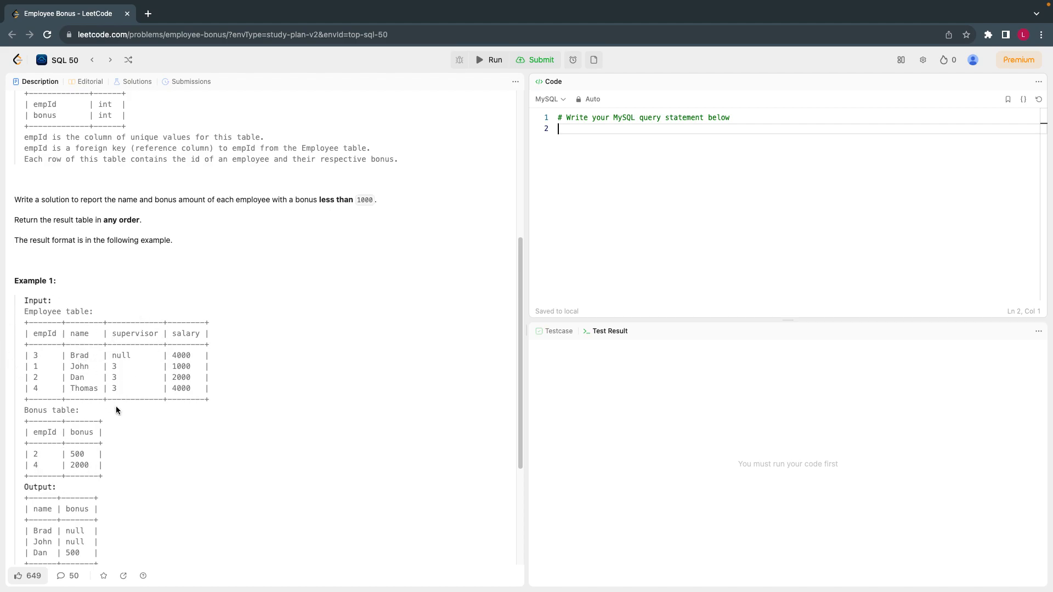
pyautogui.moveTo(105, 455)
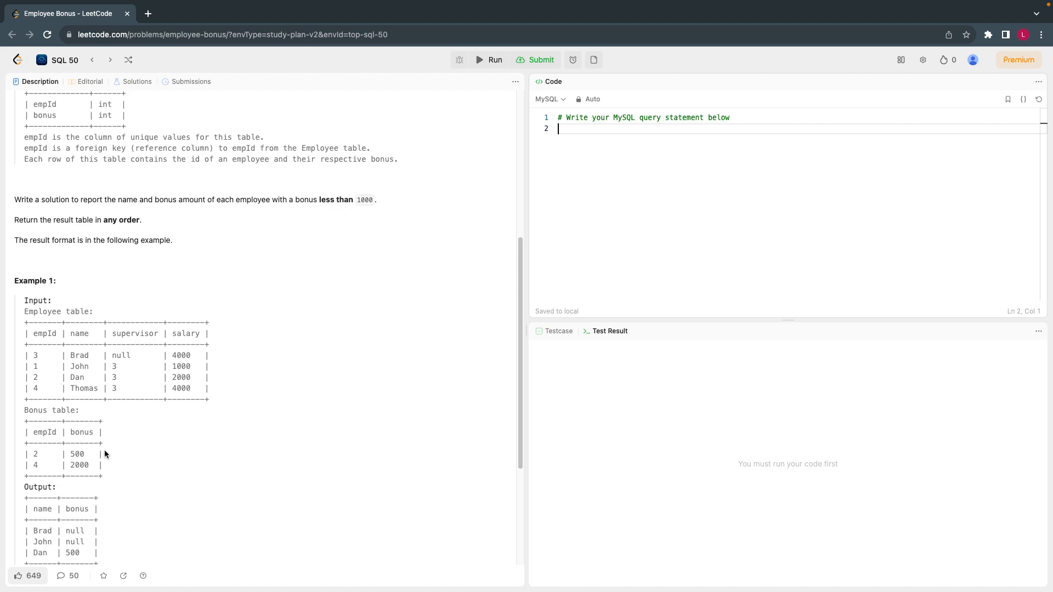
pyautogui.moveTo(67, 456)
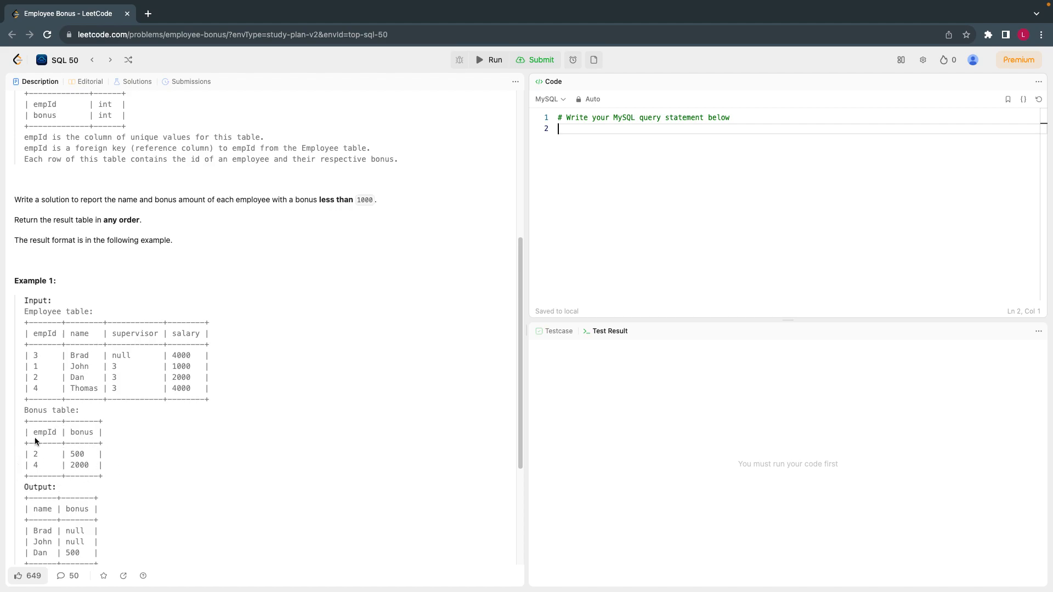
pyautogui.moveTo(615, 157)
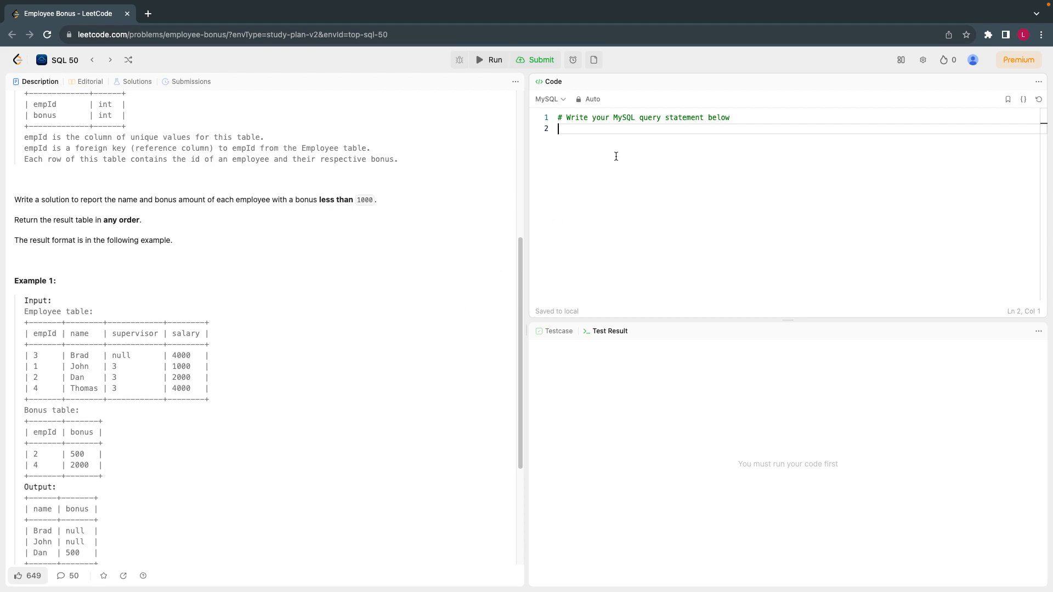
pyautogui.moveTo(617, 142)
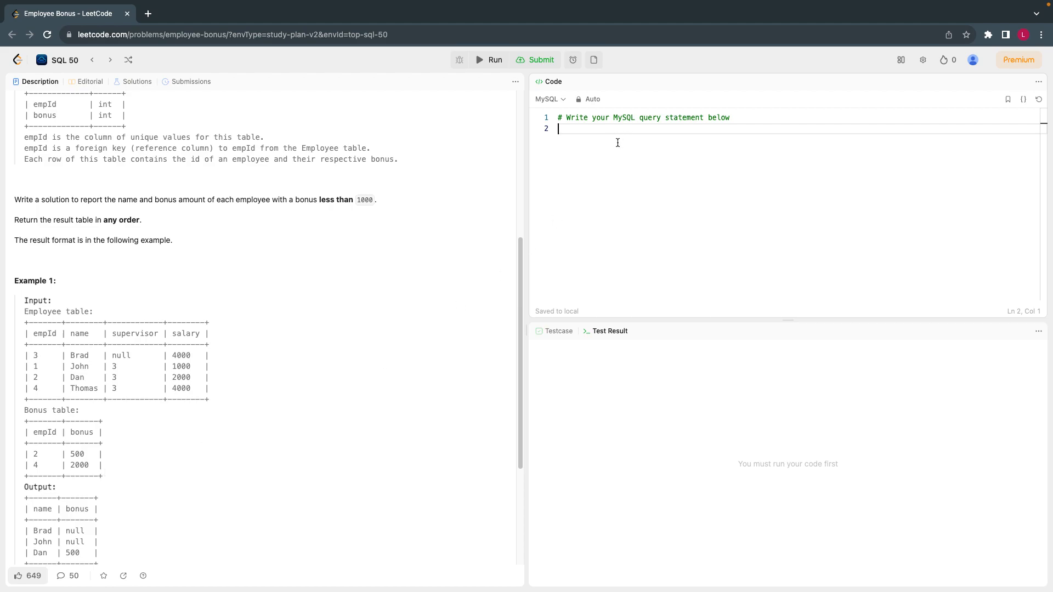
# - Write SELECT name, bonus FROM Employee e in the MySQL editor
pyautogui.write('SELE')
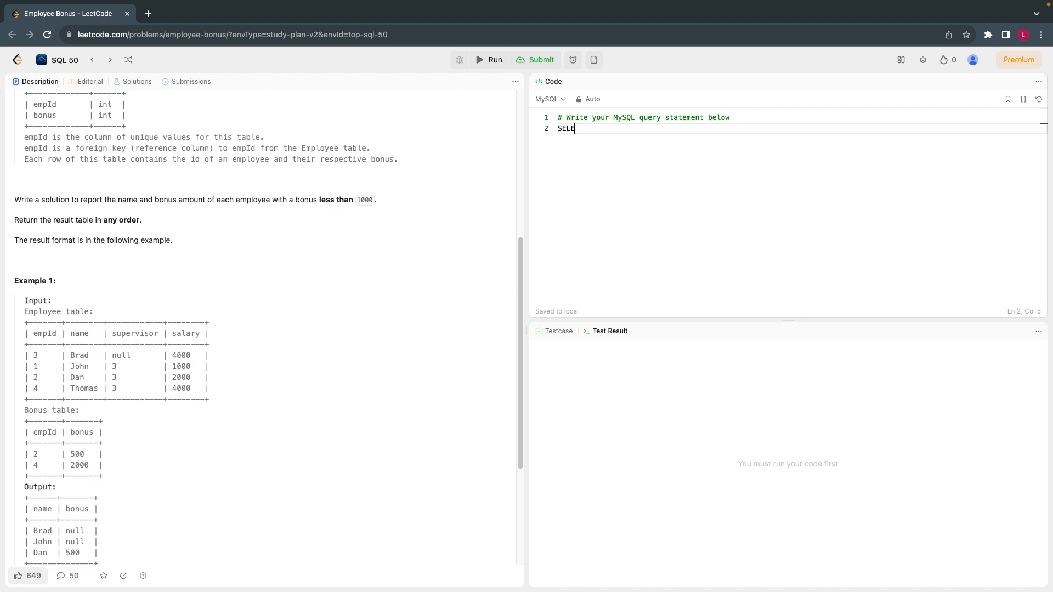
pyautogui.write('CT')
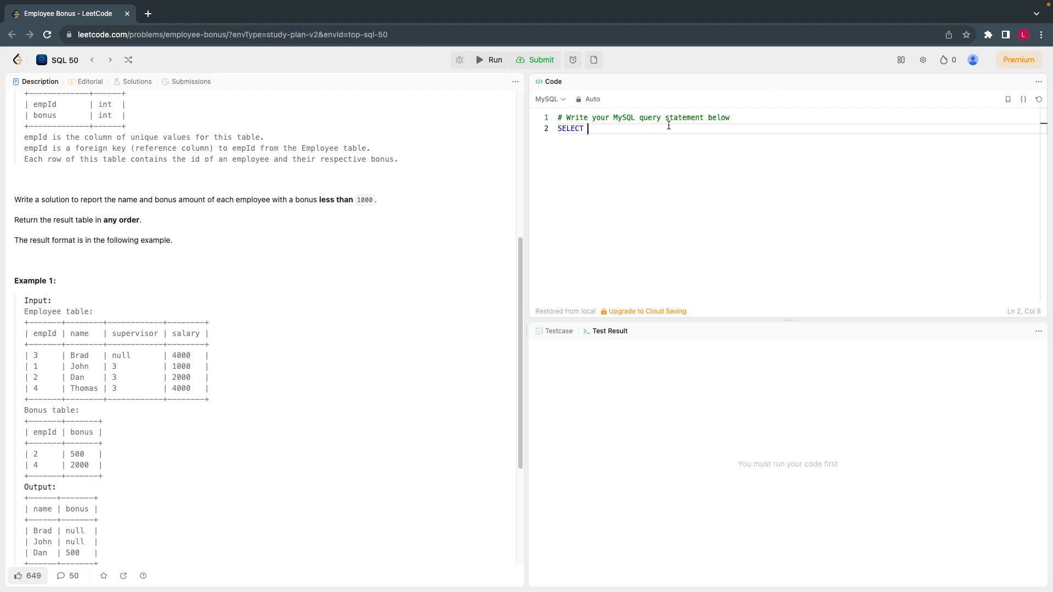
pyautogui.write('name,')
pyautogui.write('bonus')
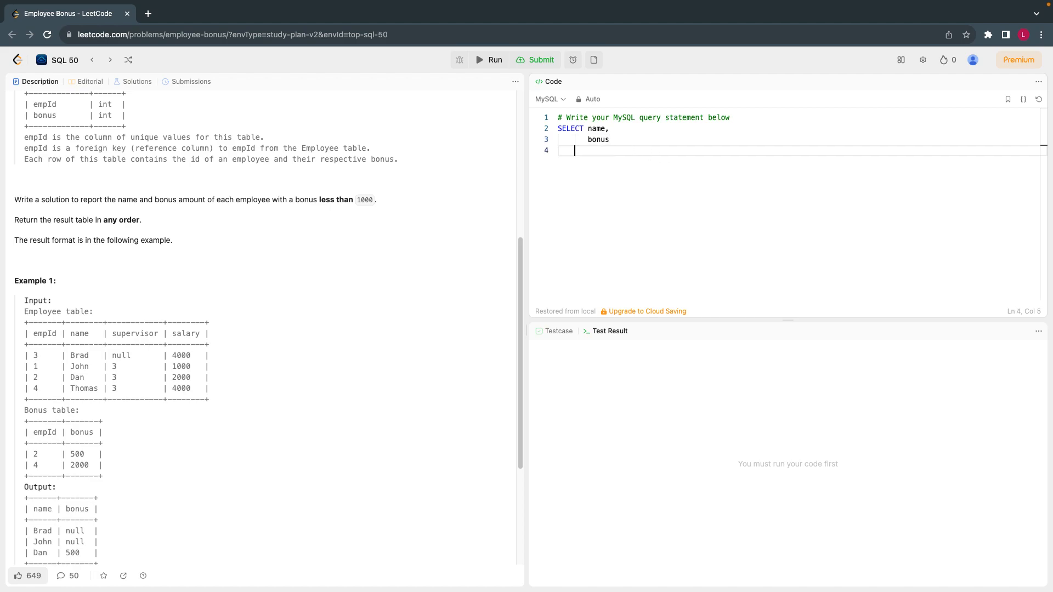
pyautogui.write('FROM')
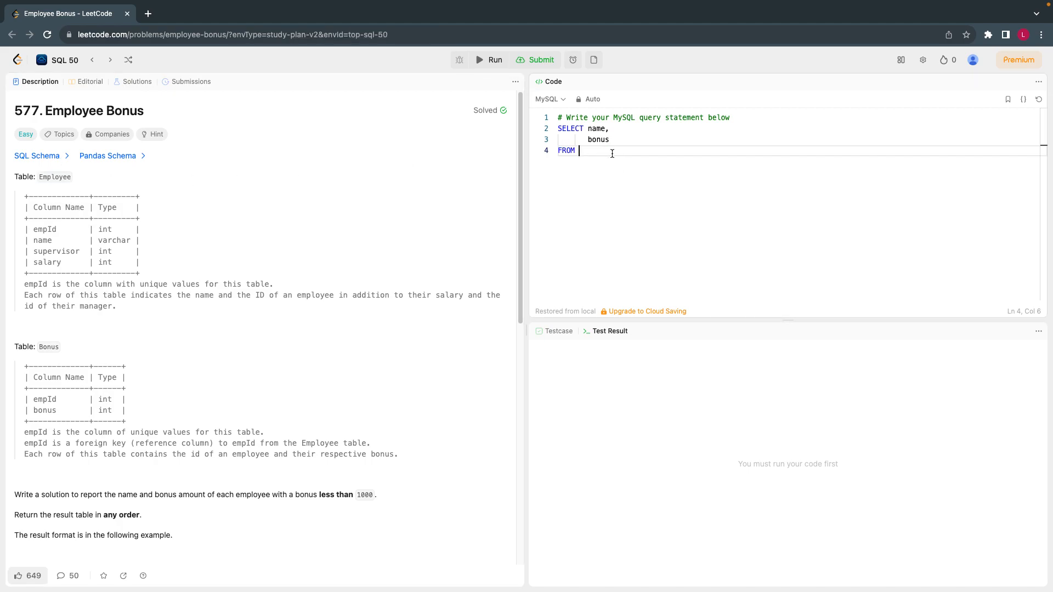
pyautogui.write('Employee')
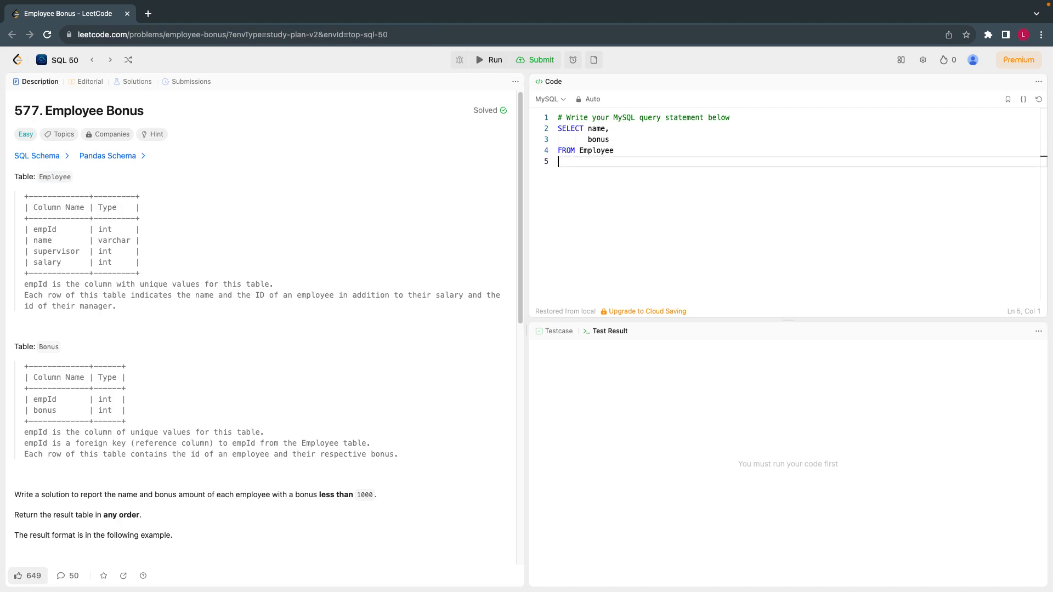
# - Add LEFT JOIN Bonus b ON e.empId = b.empId to the query
pyautogui.write('LEFT')
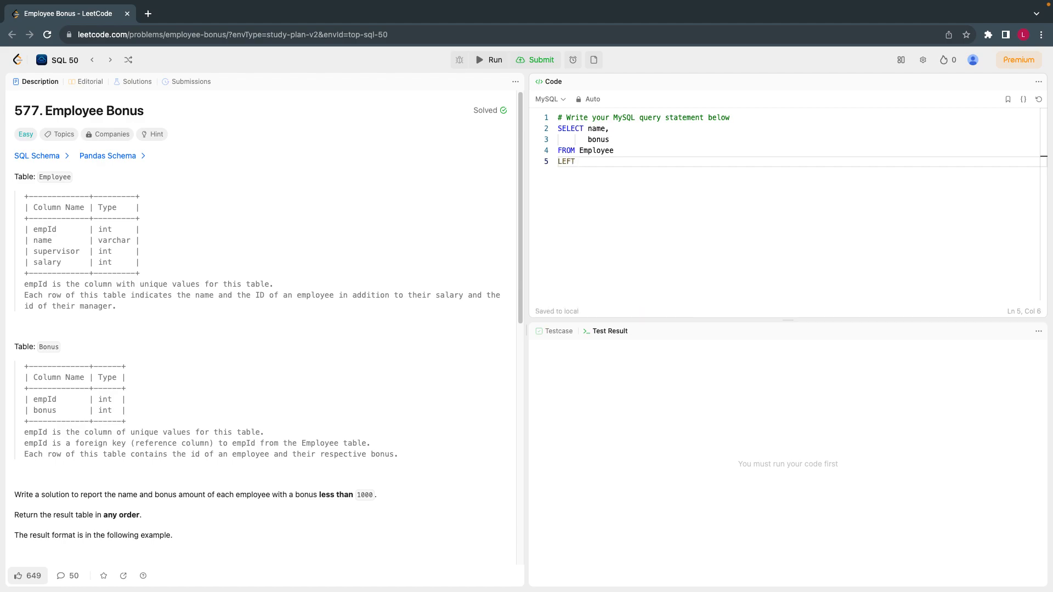
pyautogui.write('JOIN')
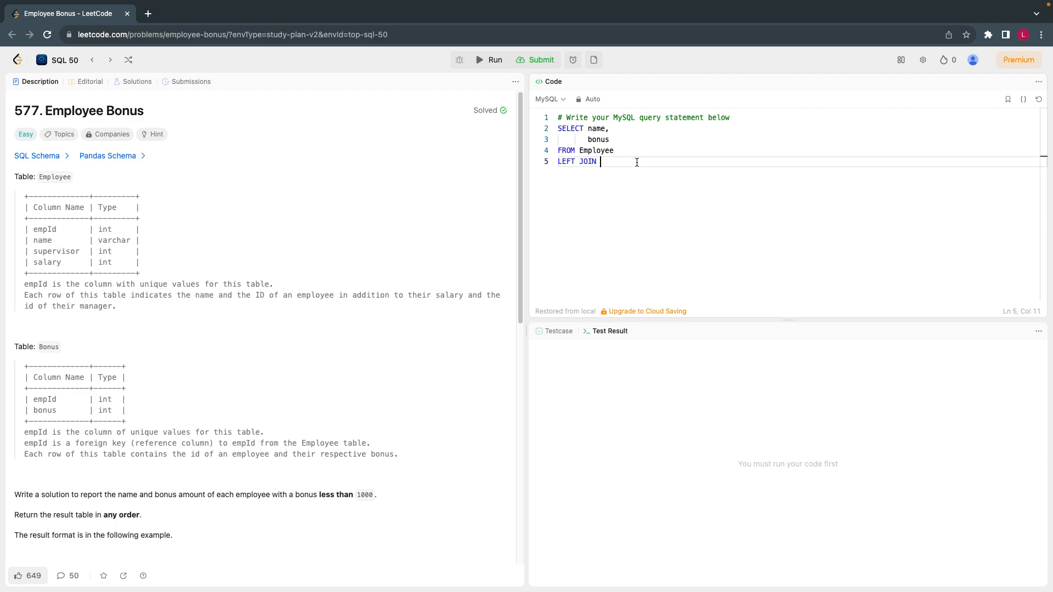
pyautogui.write('Bonus ON')
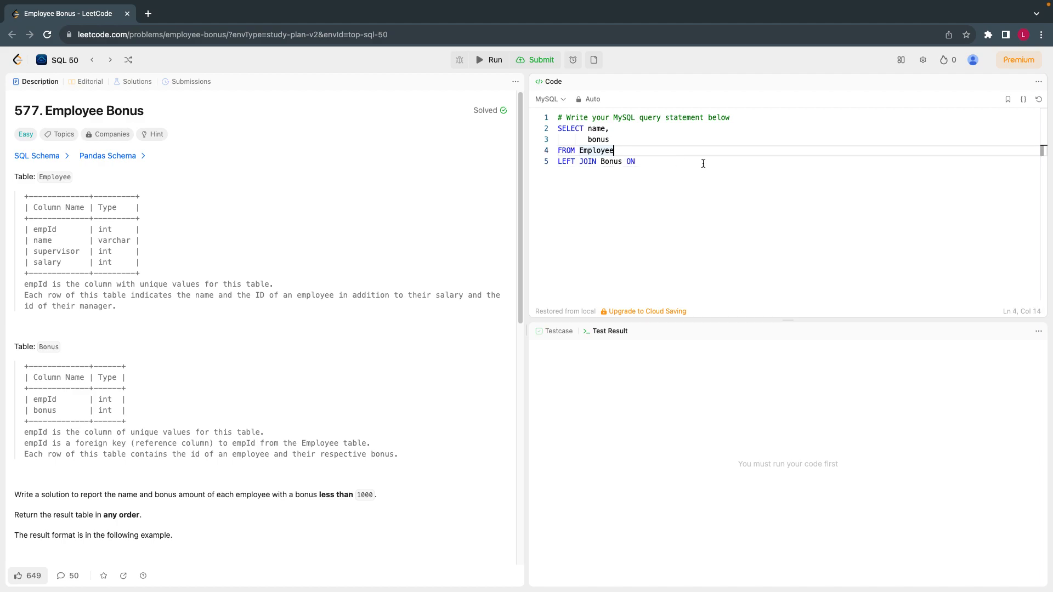
pyautogui.write('e')
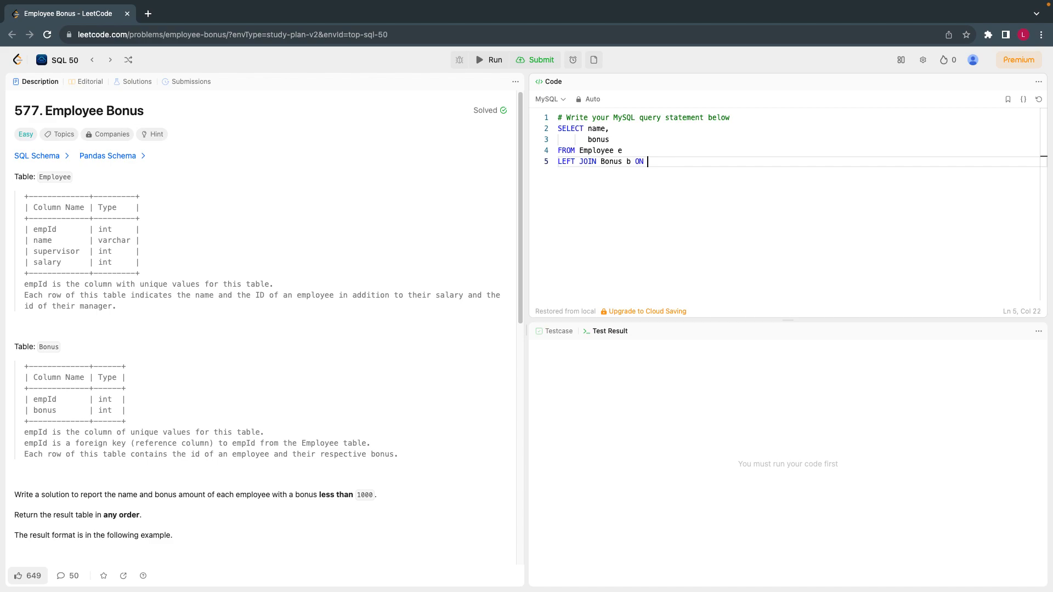
pyautogui.write('e.')
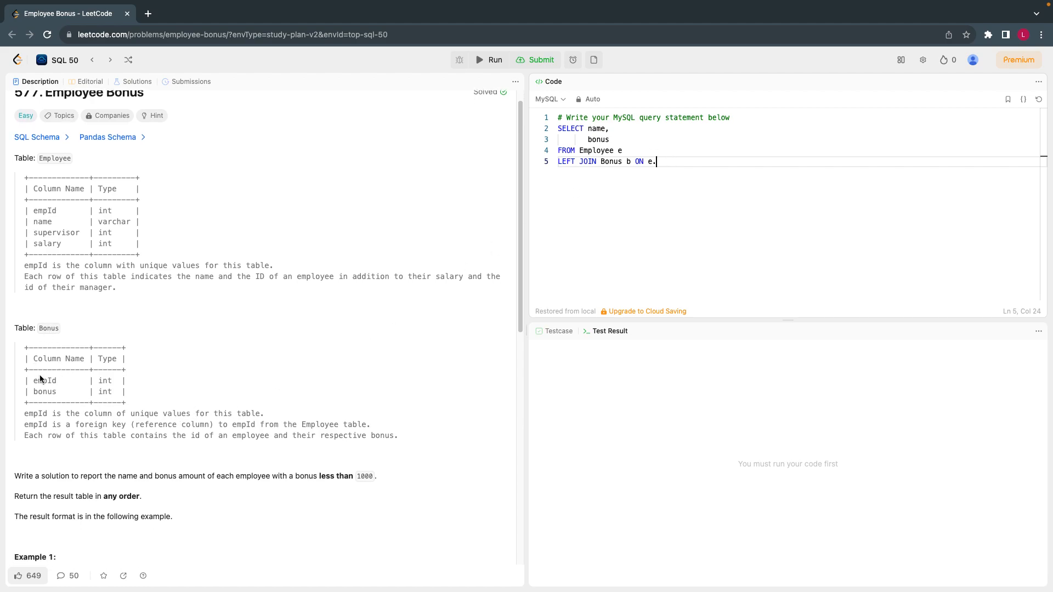
pyautogui.doubleClick(44, 381)
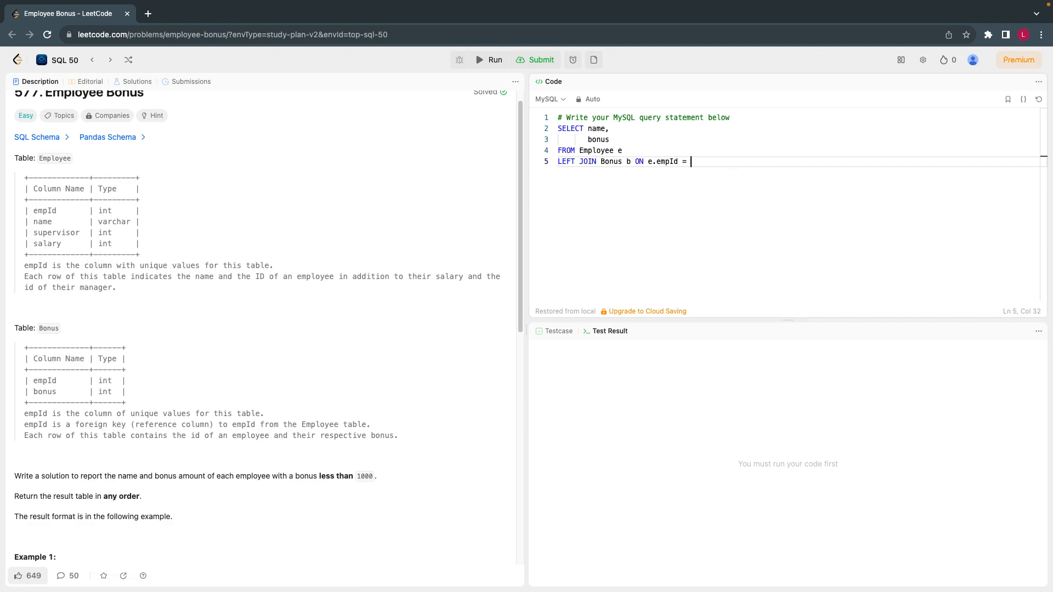
pyautogui.write('b.empId')
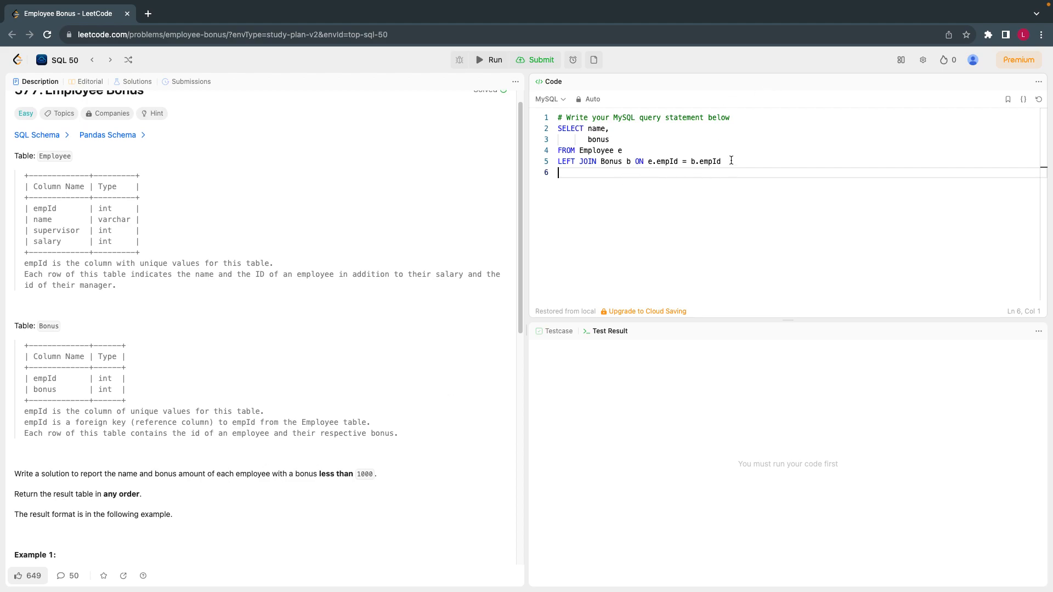
# - Add a WHERE bonus < 1000 condition on a new line
pyautogui.press('enter')
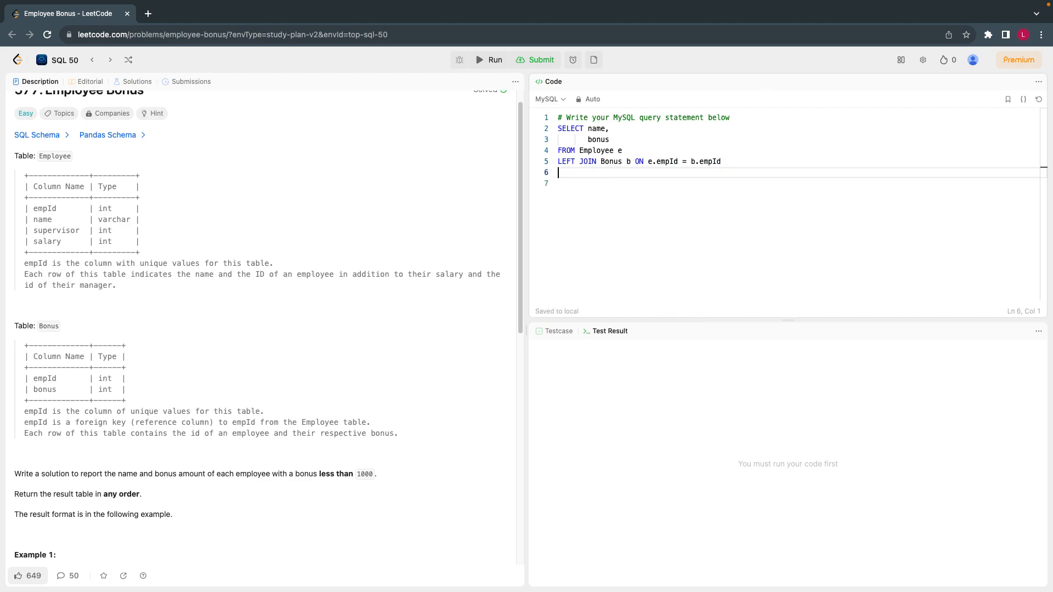
pyautogui.write('w')
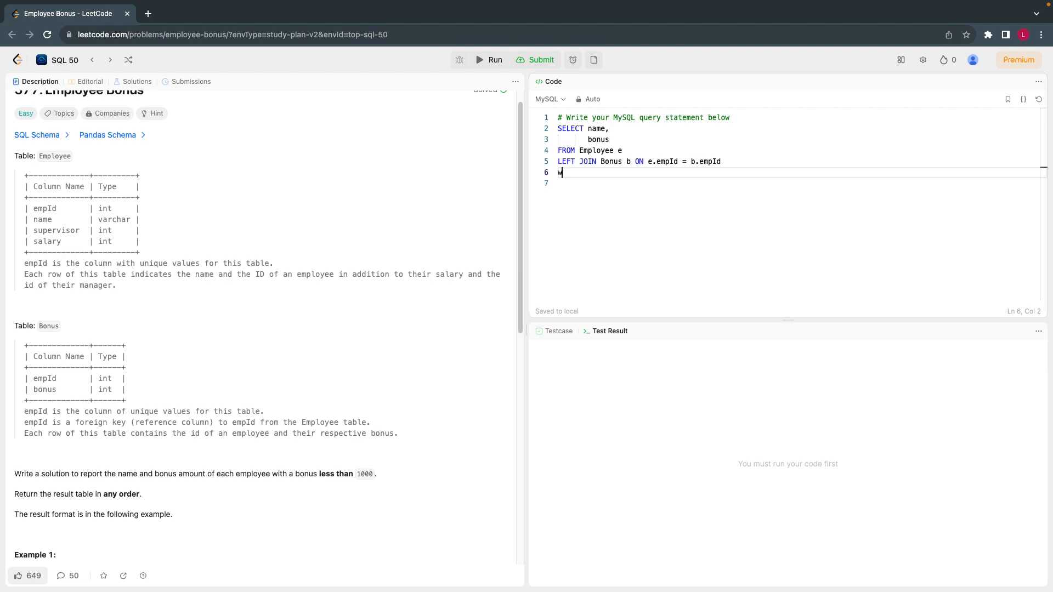
pyautogui.press('Backspace')
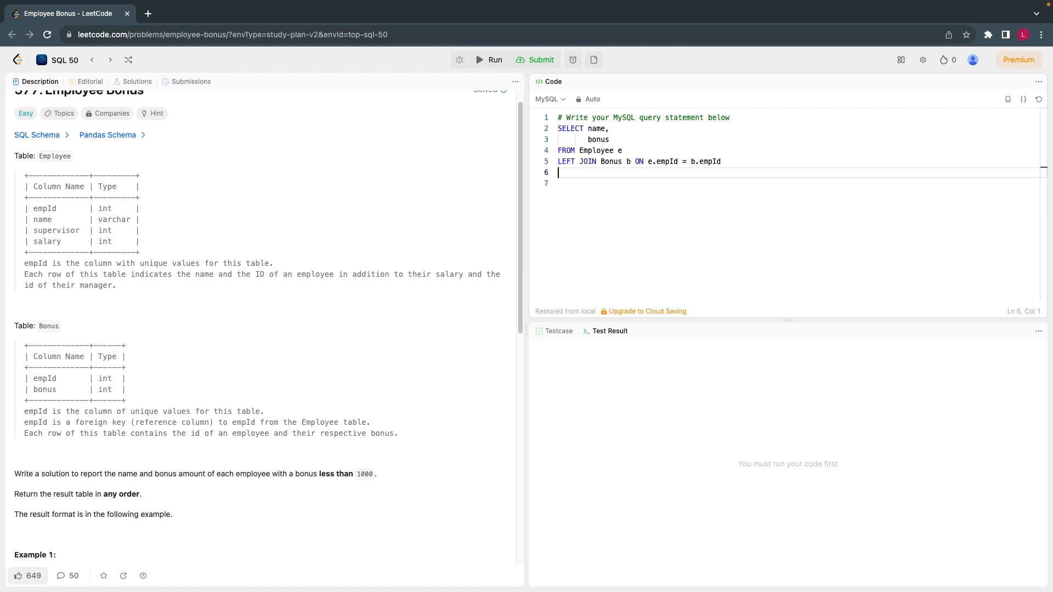
pyautogui.write('WHERE')
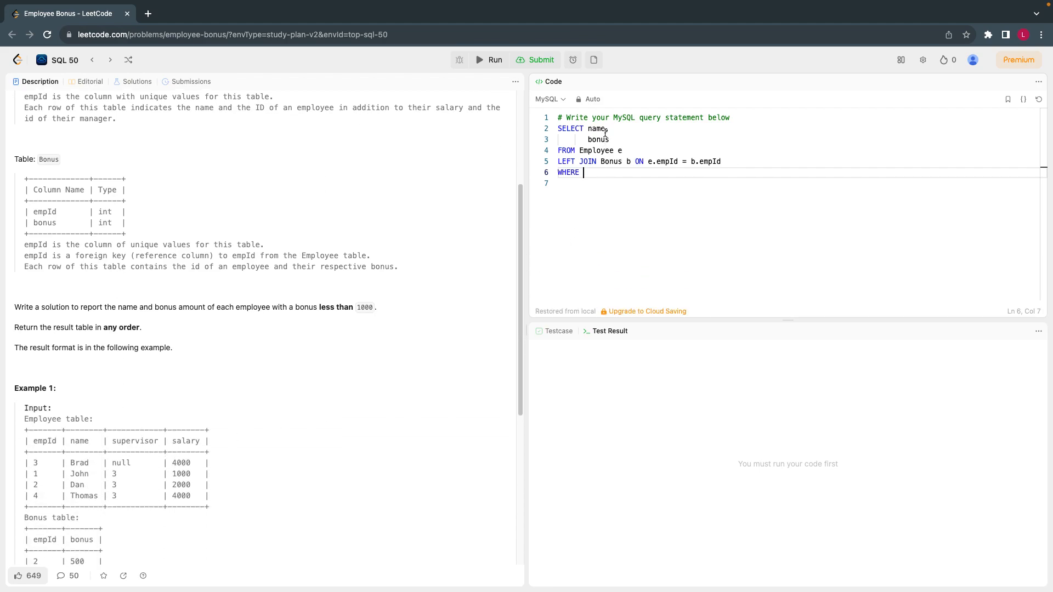
pyautogui.write('bonus <')
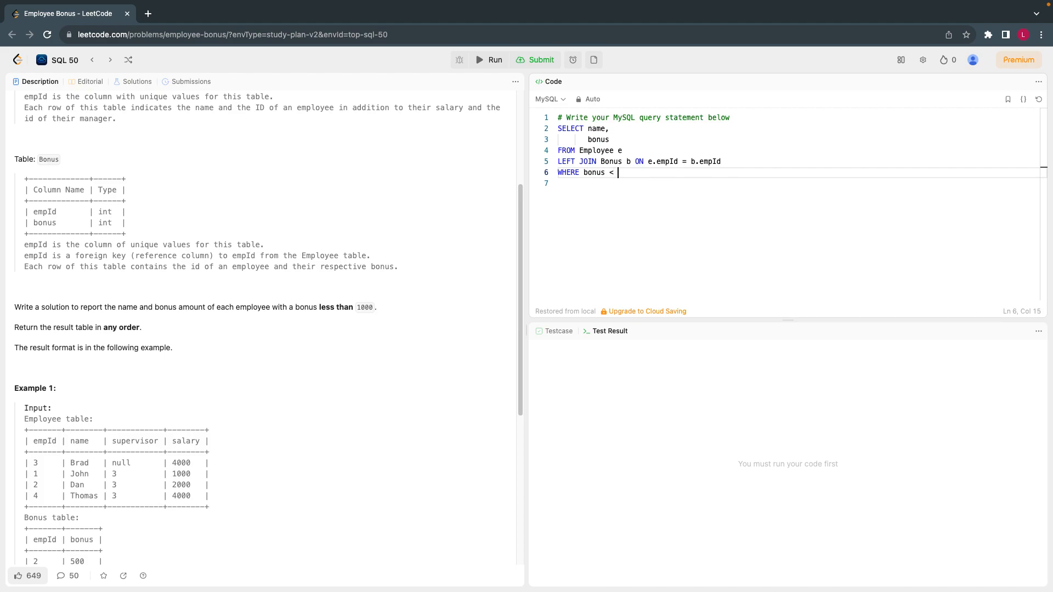
pyautogui.write('1')
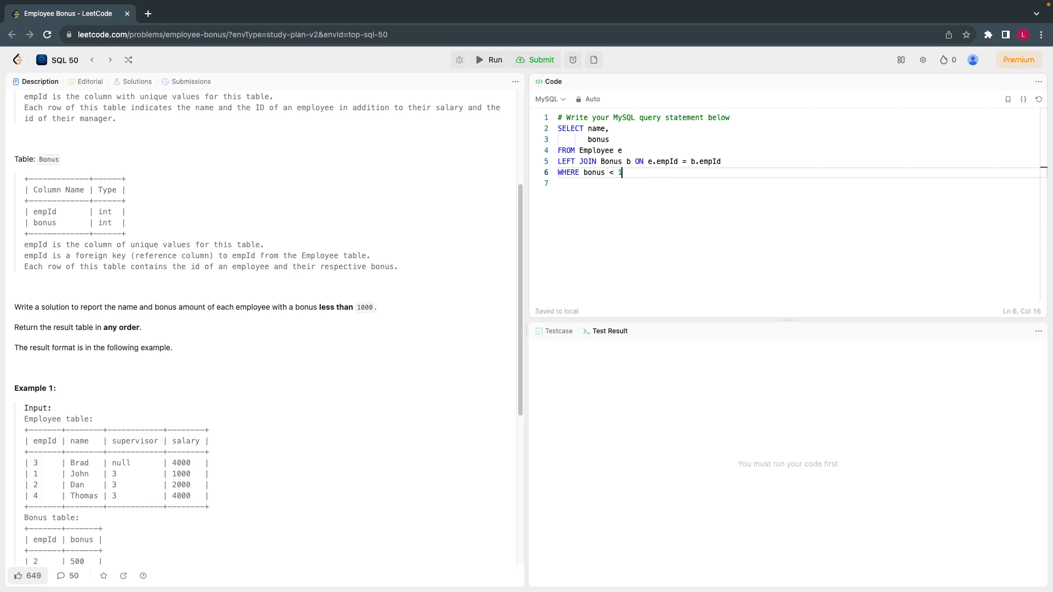
pyautogui.write('000')
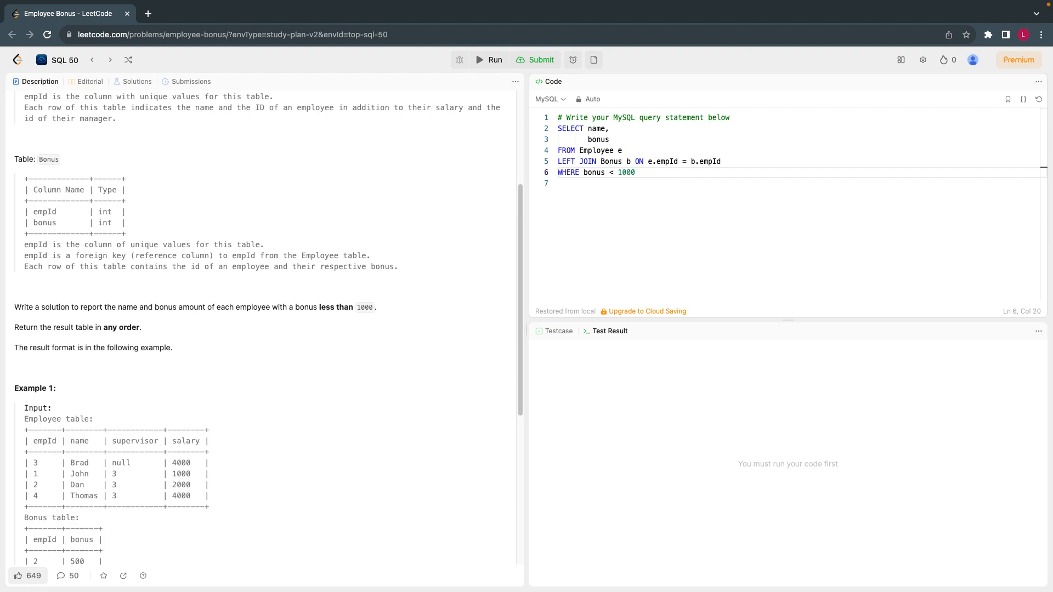
# - Extend the filter with OR bonus IS NULL and run the query on the example case
pyautogui.write('O')
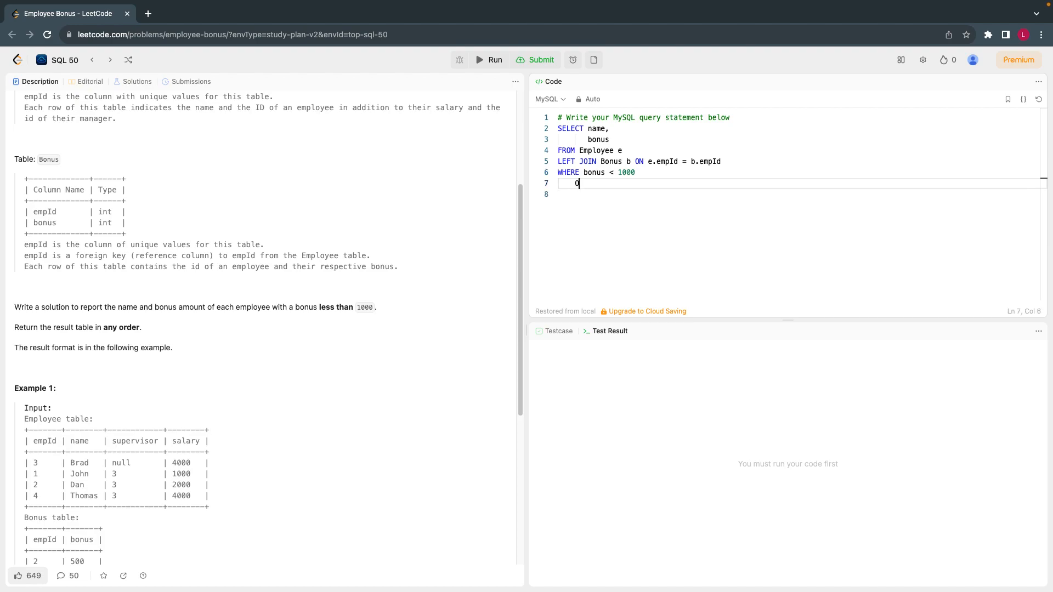
pyautogui.write('OR')
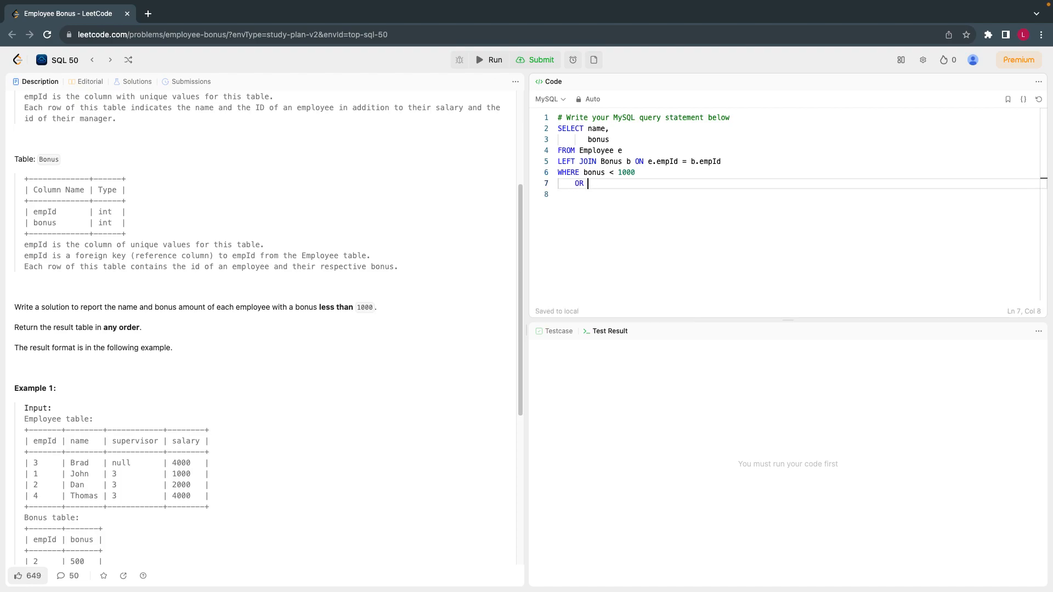
pyautogui.write('bonus')
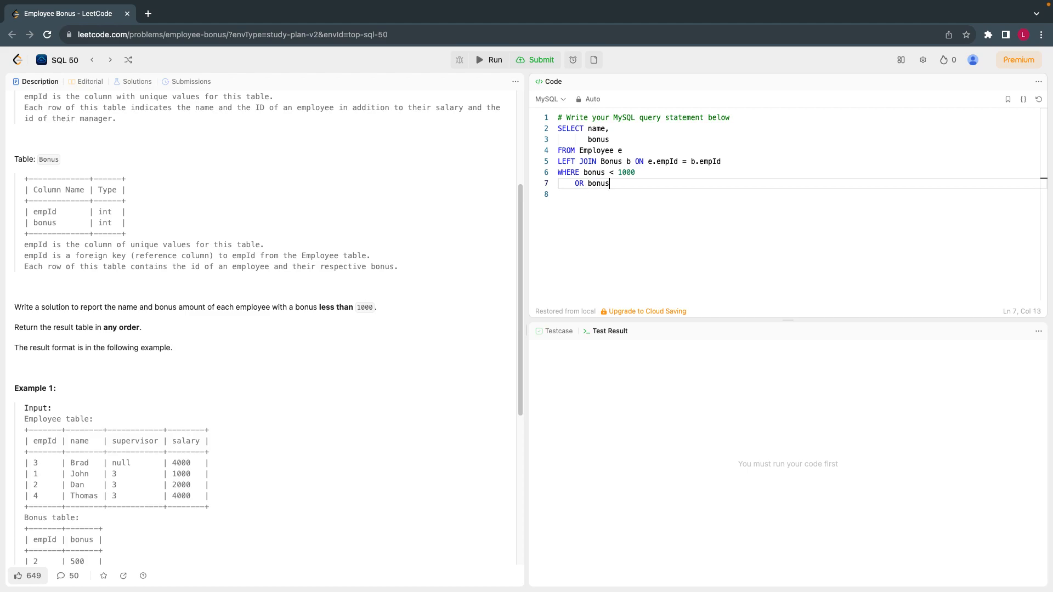
pyautogui.write('IS NULL')
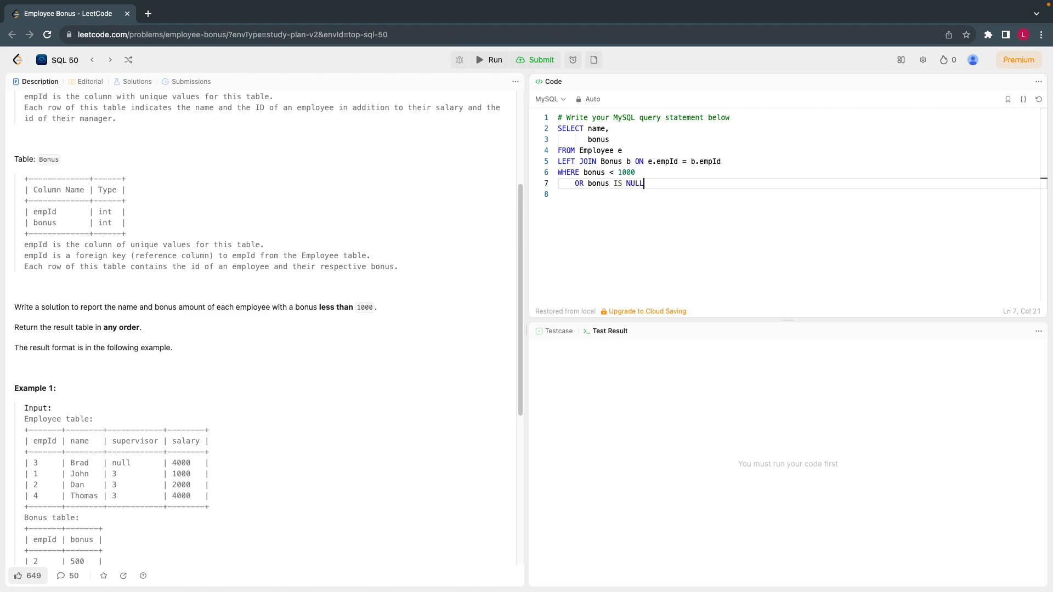
pyautogui.click(495, 59)
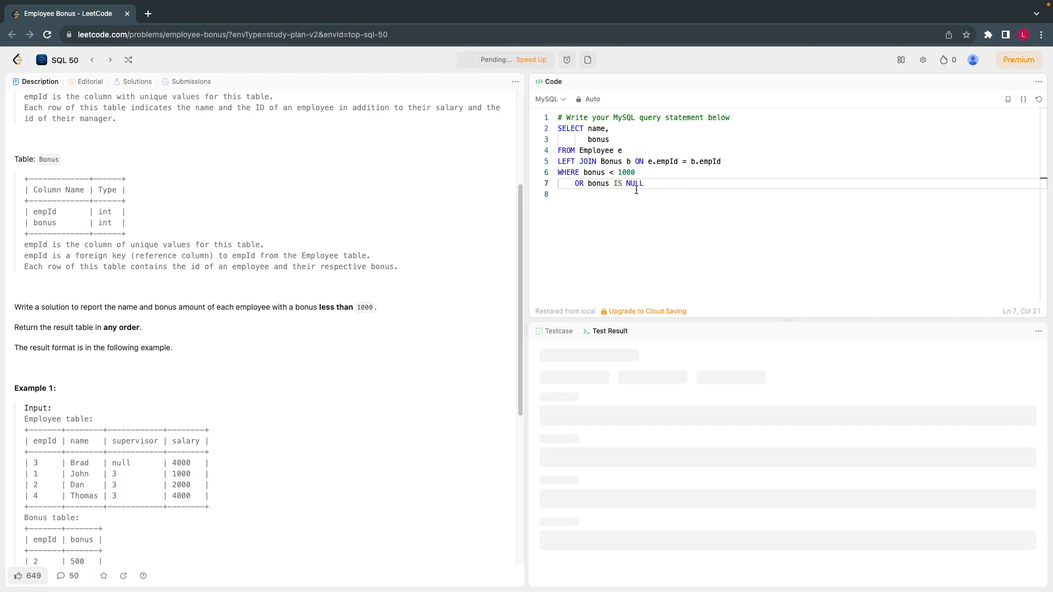
# - Confirm the output matches Brad null, John null, Dan 500 and submit the solution
pyautogui.click(540, 59)
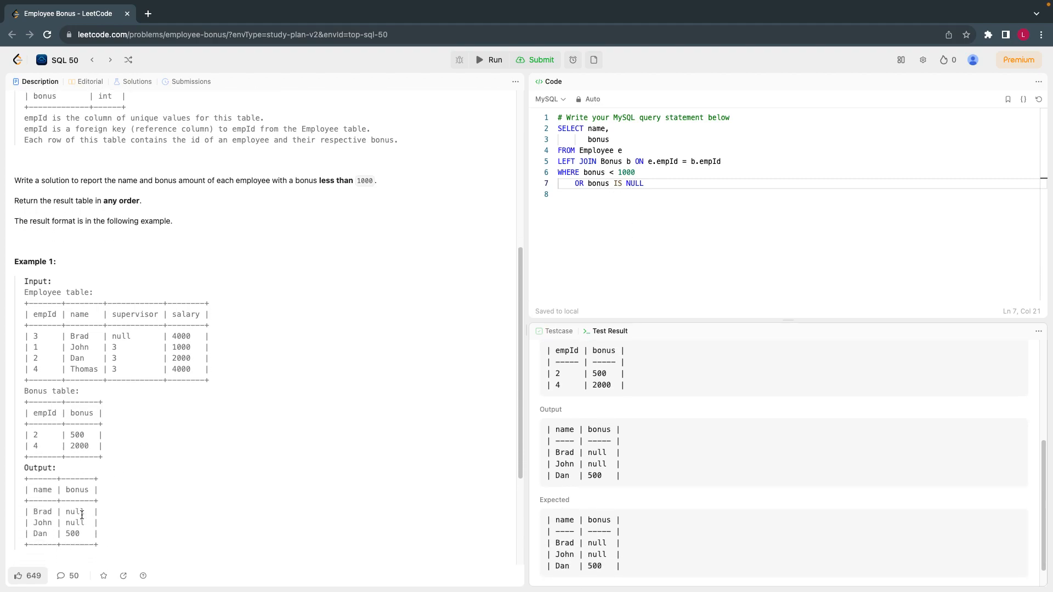
pyautogui.click(535, 59)
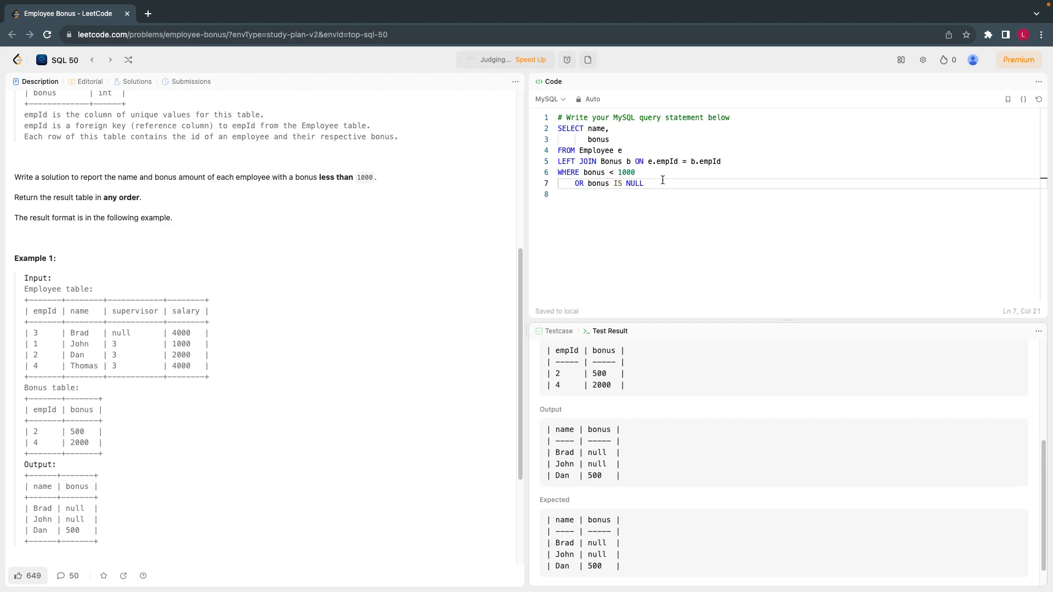
# - View the Accepted result reporting 1836 ms runtime, beating 50.82% of MySQL users
pyautogui.click(544, 59)
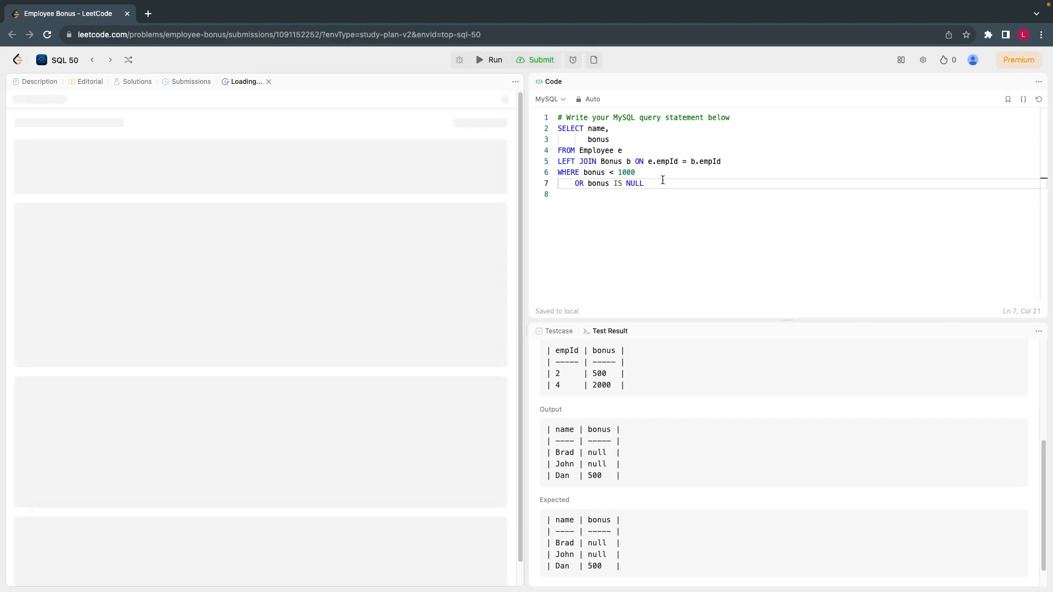
pyautogui.click(541, 59)
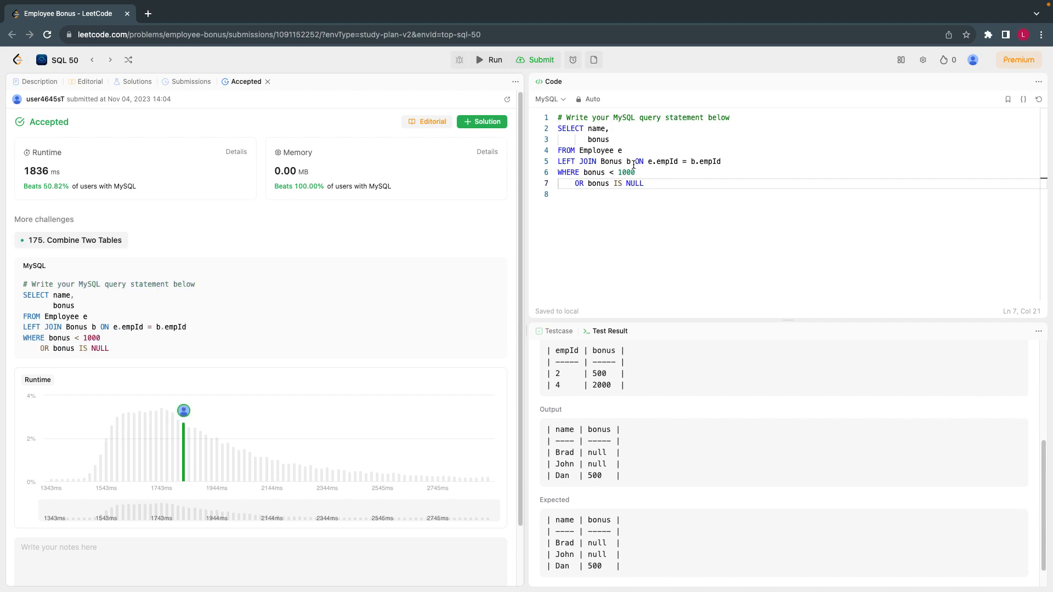